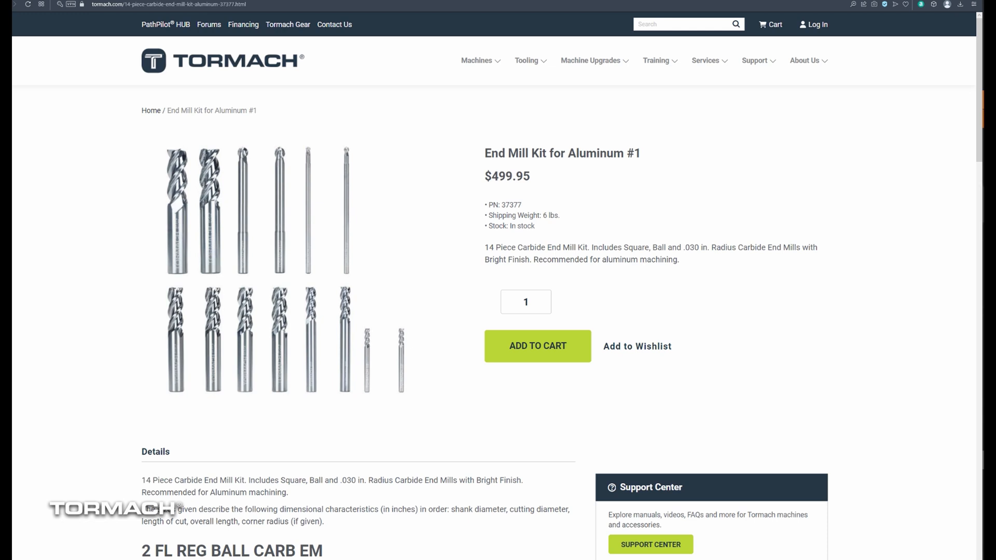
Scroll the End Mill Kit for Aluminum #1 page down to its ball and square end mill tables
scroll("down", 3)
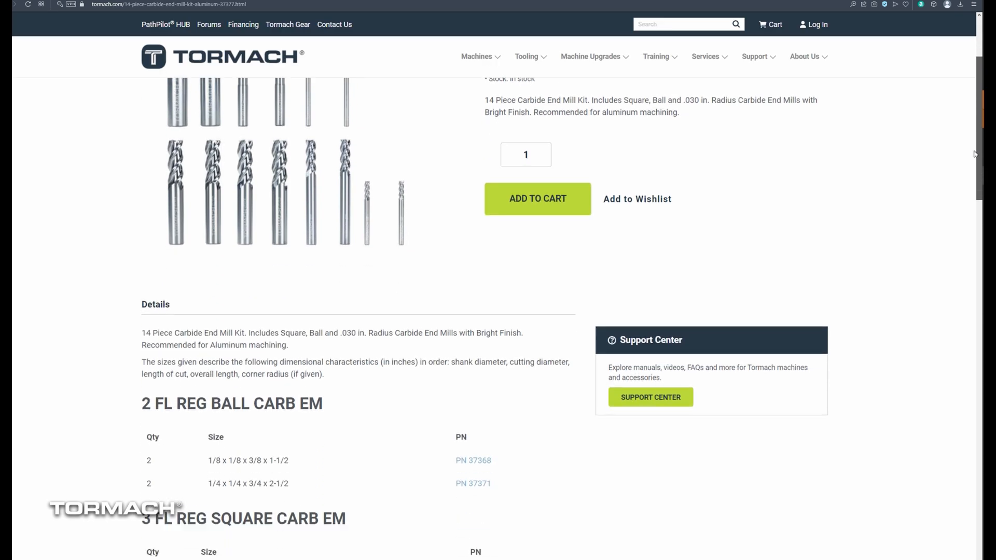
scroll("down", 3)
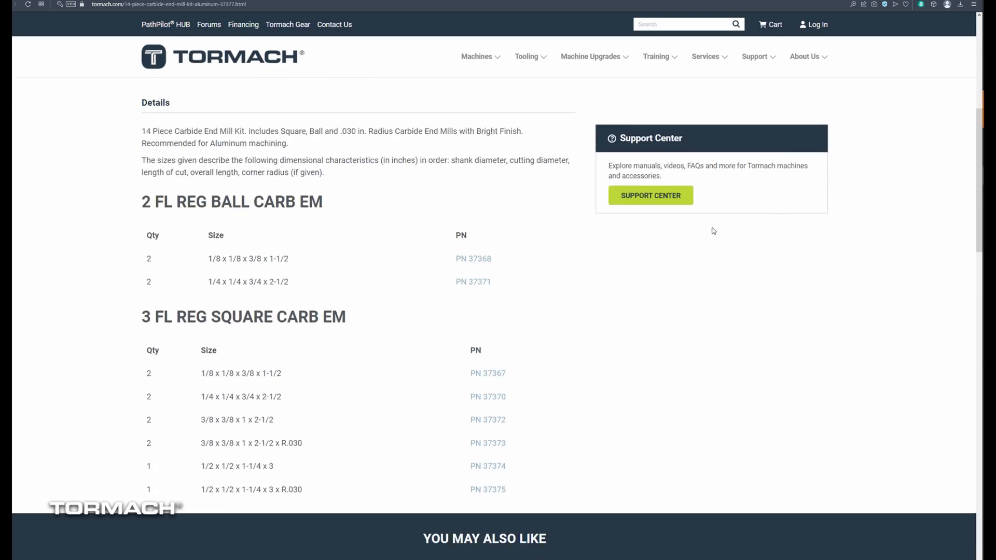
mouse_move(498, 292)
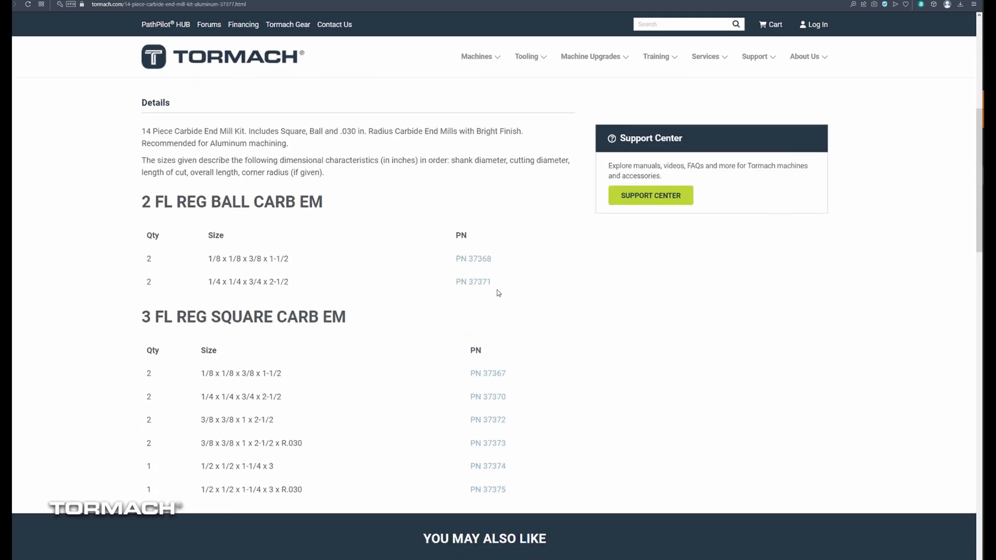
mouse_move(477, 394)
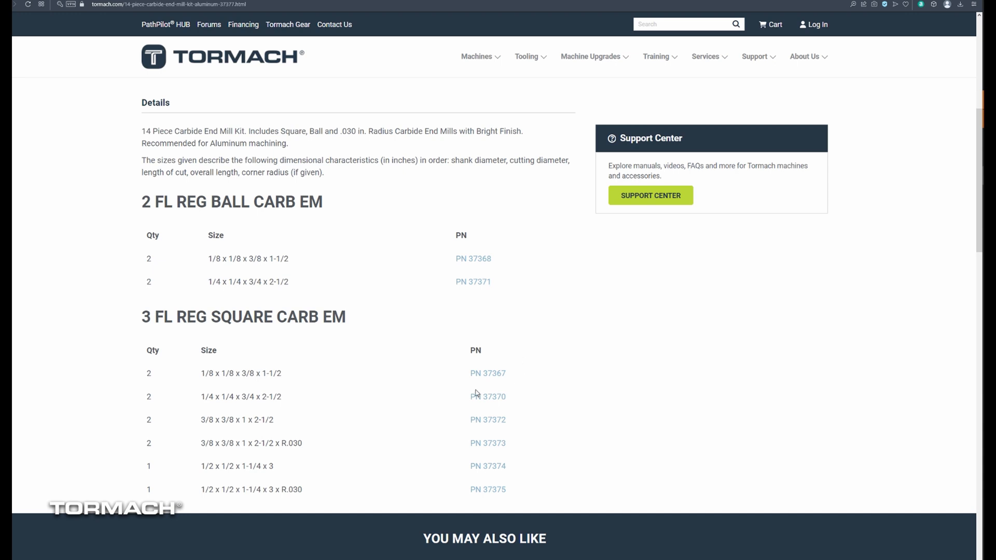
mouse_move(869, 298)
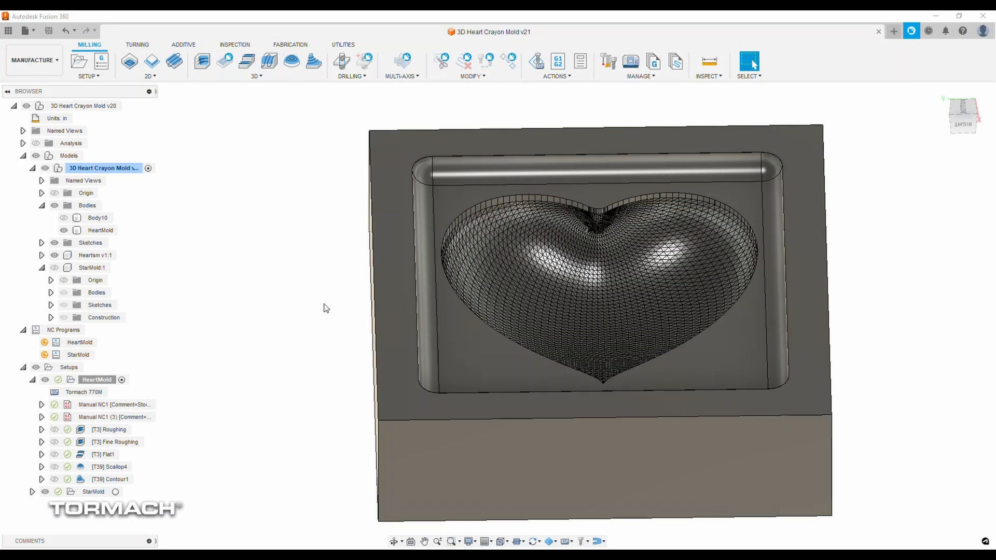
mouse_move(338, 330)
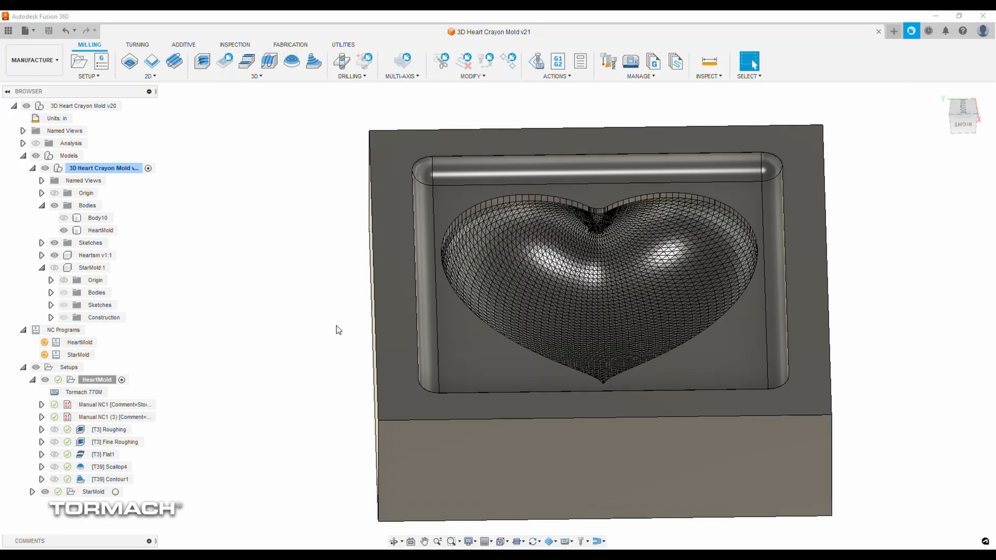
mouse_move(293, 300)
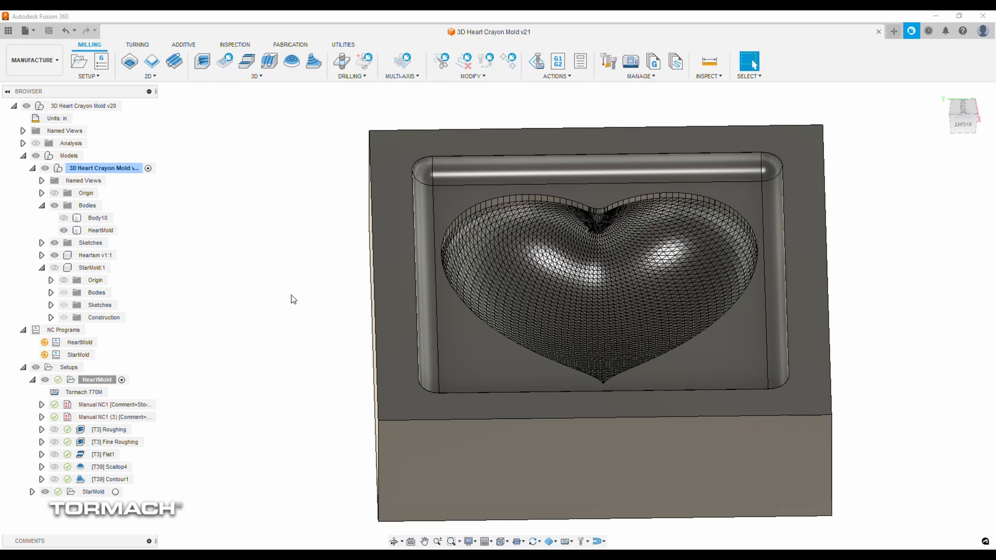
mouse_move(283, 282)
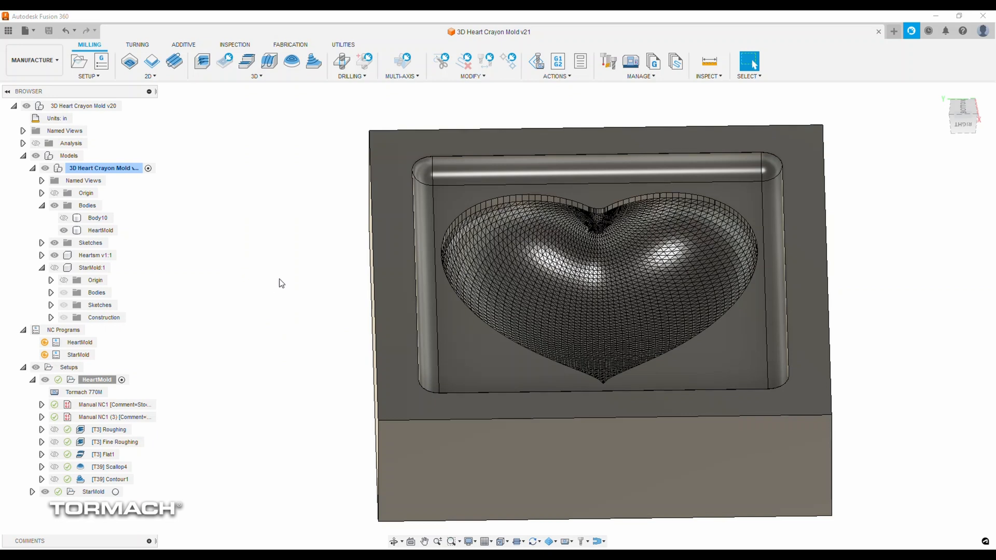
mouse_move(268, 285)
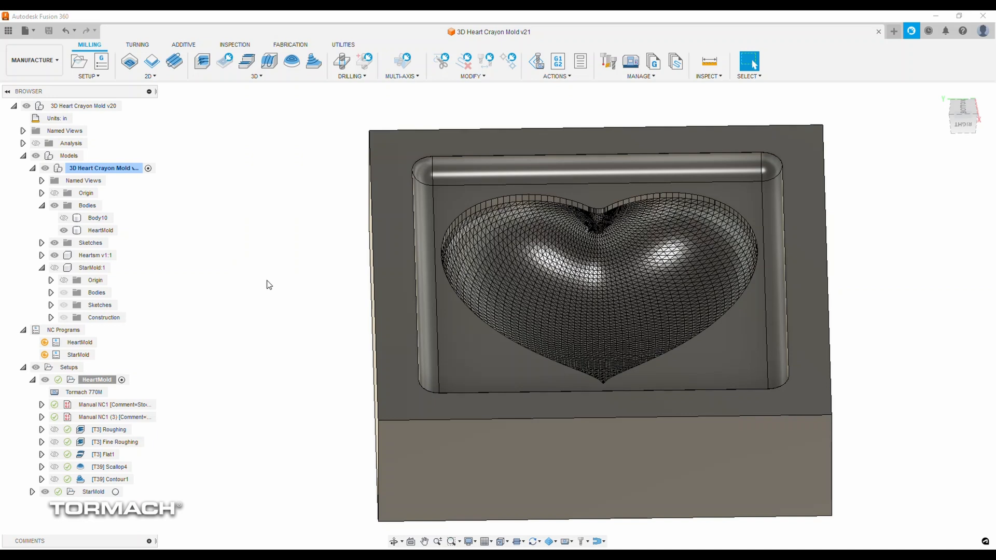
mouse_move(89, 405)
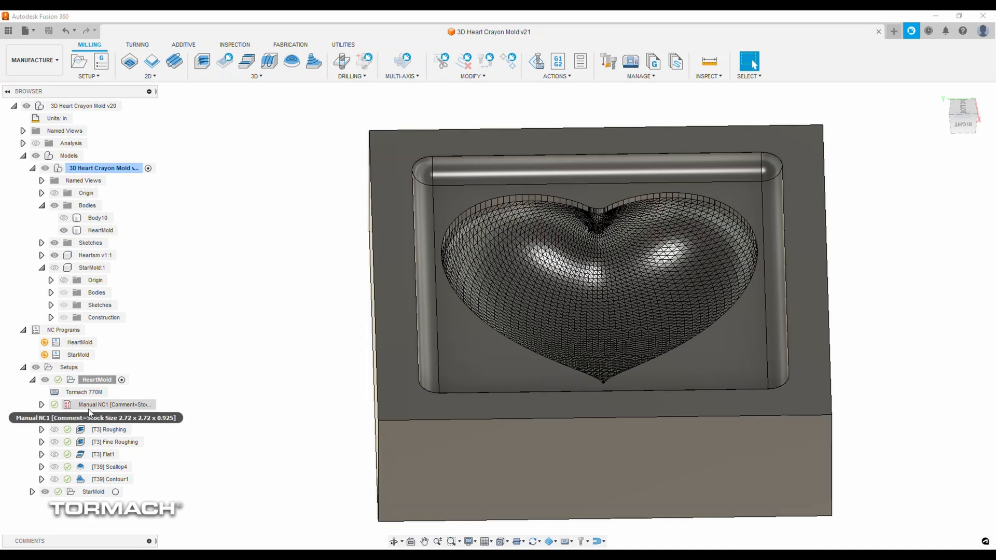
Open Manual NC1 under HeartMold and select its 2.72 x 2.72 x 0.925 stock-size comment
left_click(114, 405)
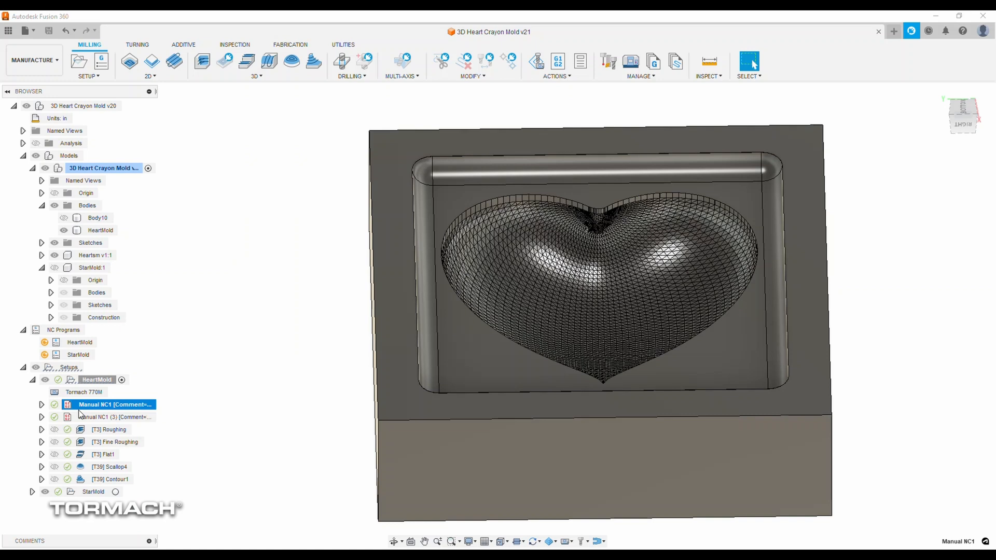
double_click(114, 405)
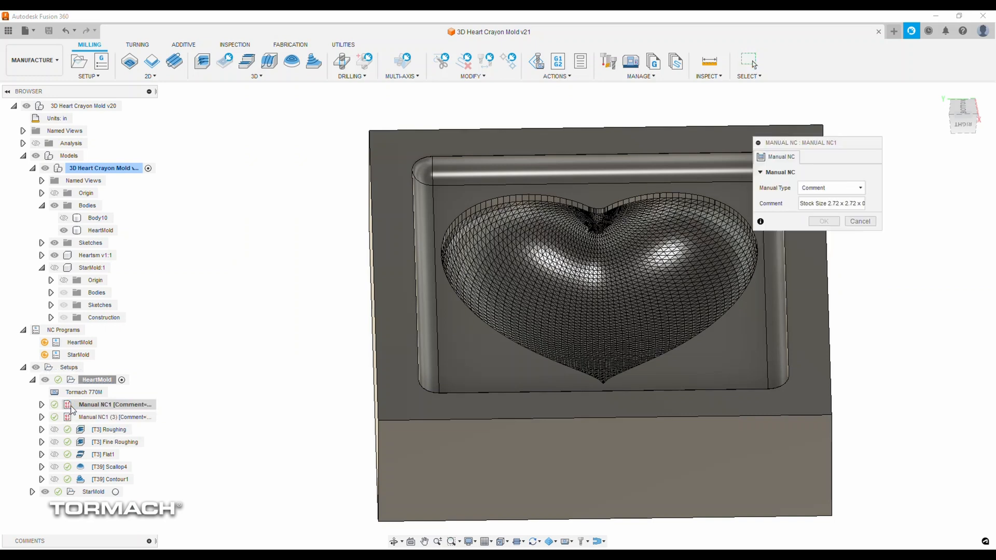
triple_click(831, 203)
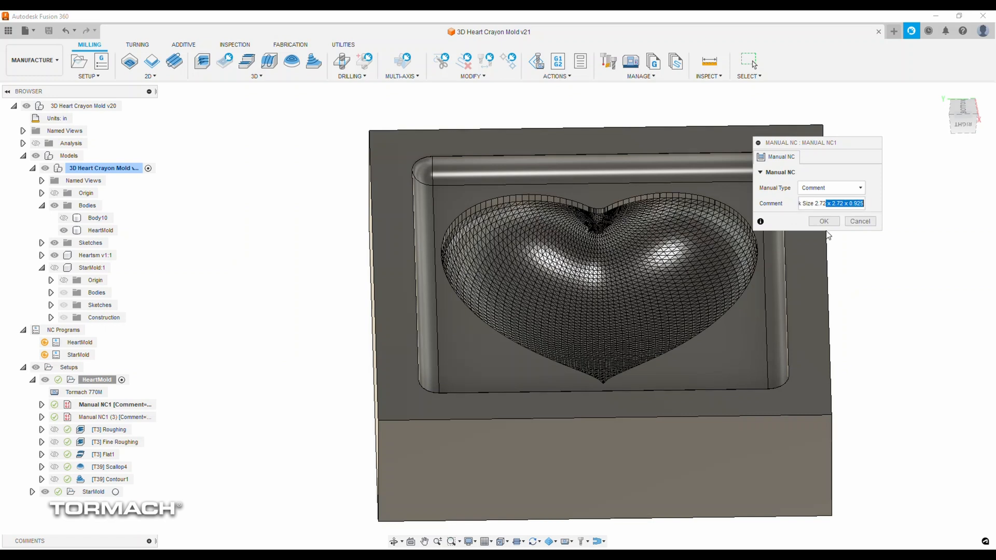
Close the comment dialog and preview the [T3] Roughing and [T3] Fine Roughing toolpaths
left_click(824, 221)
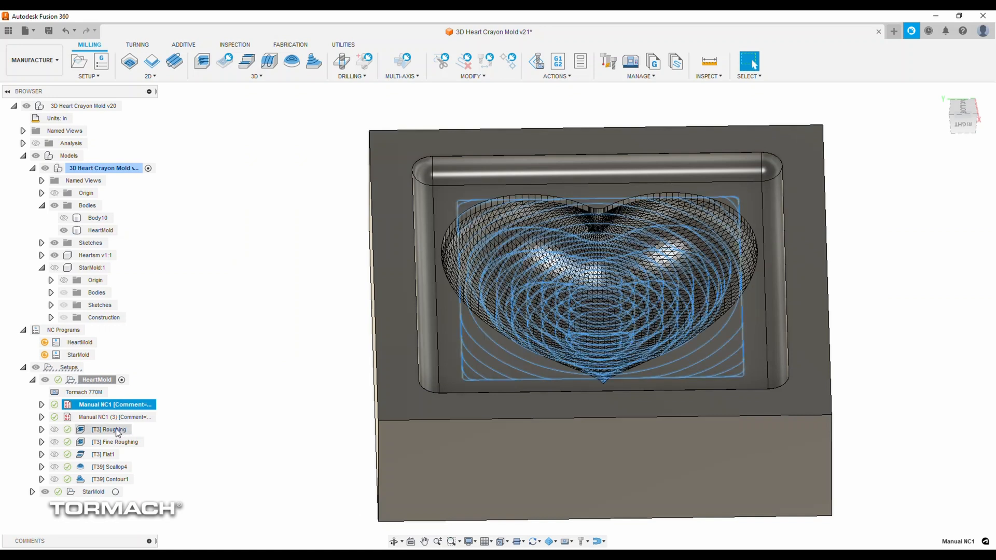
left_click(110, 430)
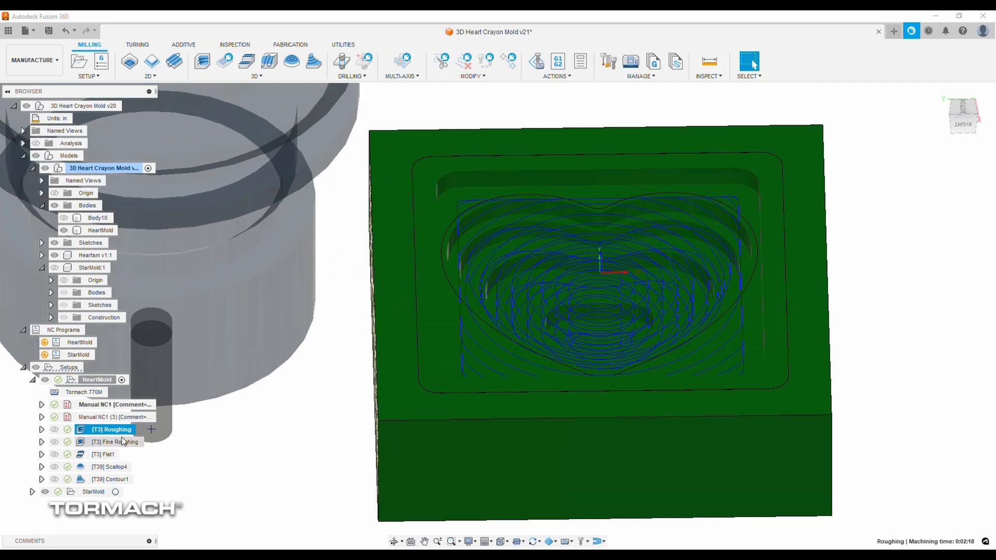
left_click(119, 442)
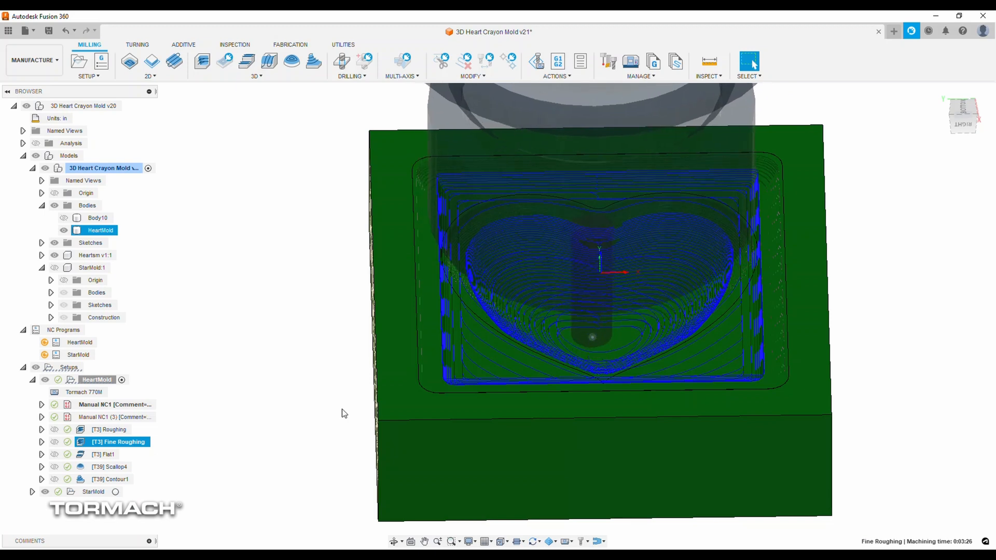
Preview the [T3] Flat1 toolpath, then the [T39] Scallop4 finishing toolpath
left_click(105, 455)
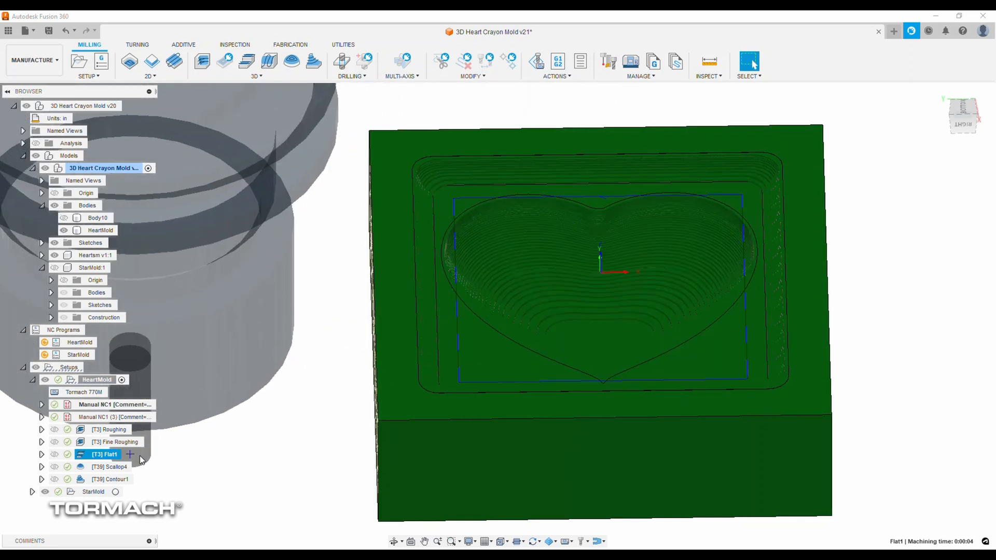
left_click(110, 467)
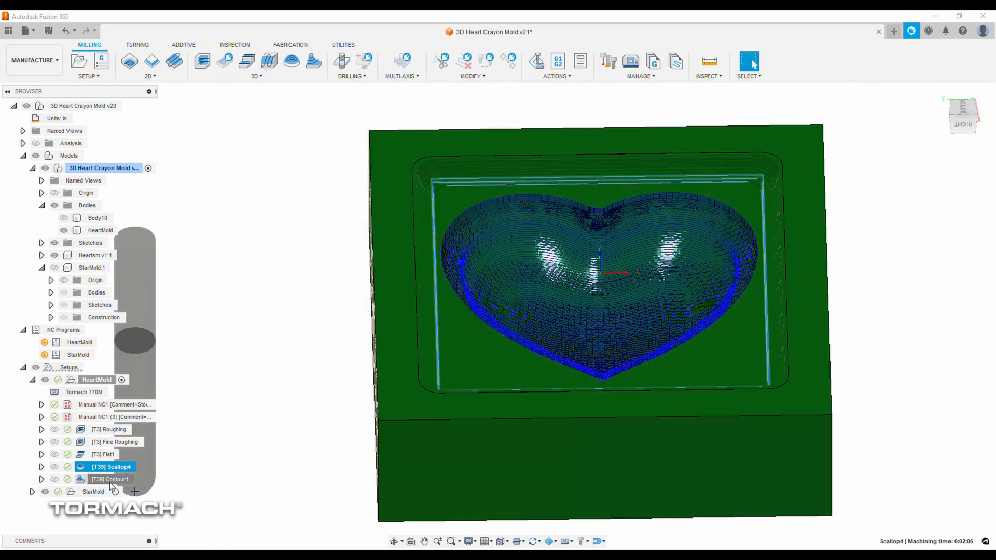
Preview the [T39] Contour1 toolpath along the heart pocket walls (0:00:38)
left_click(113, 478)
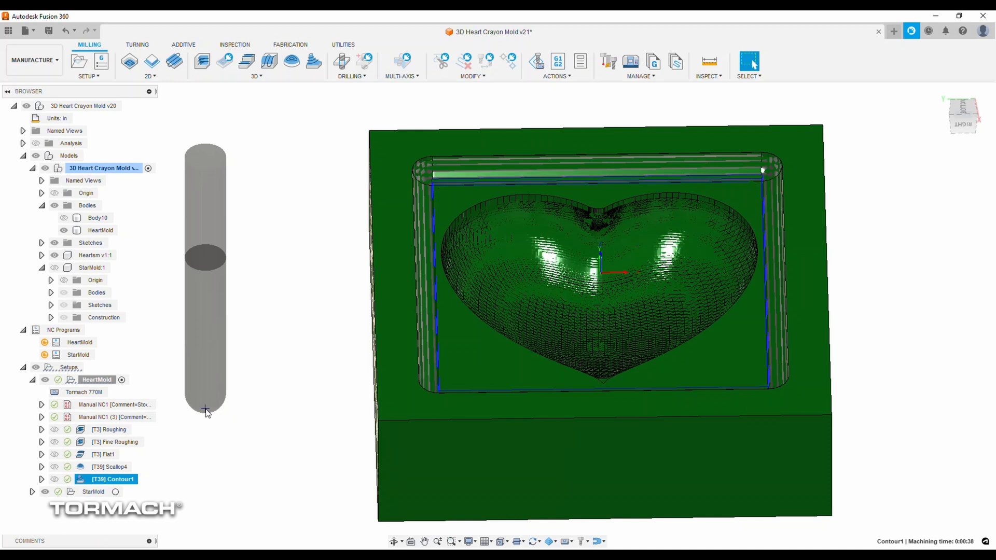
mouse_move(117, 405)
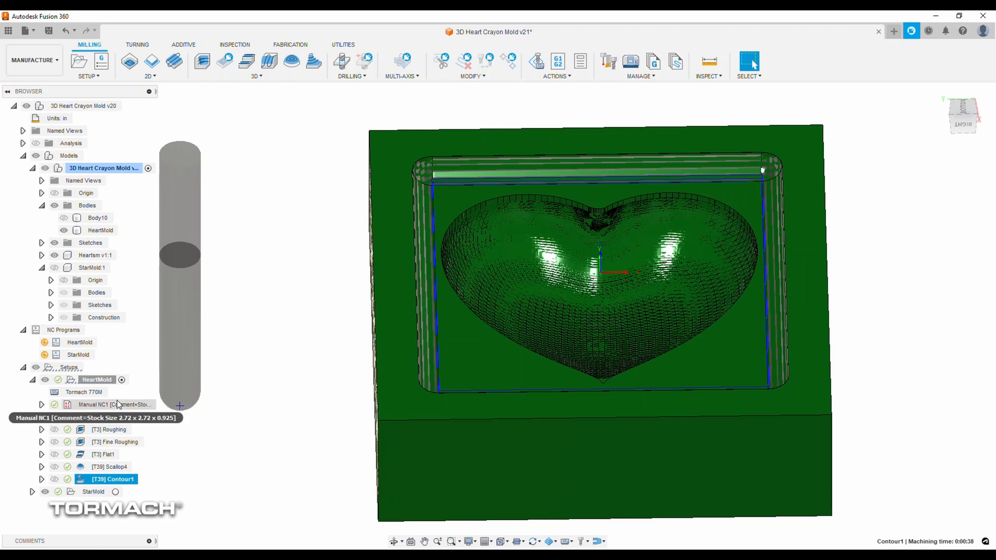